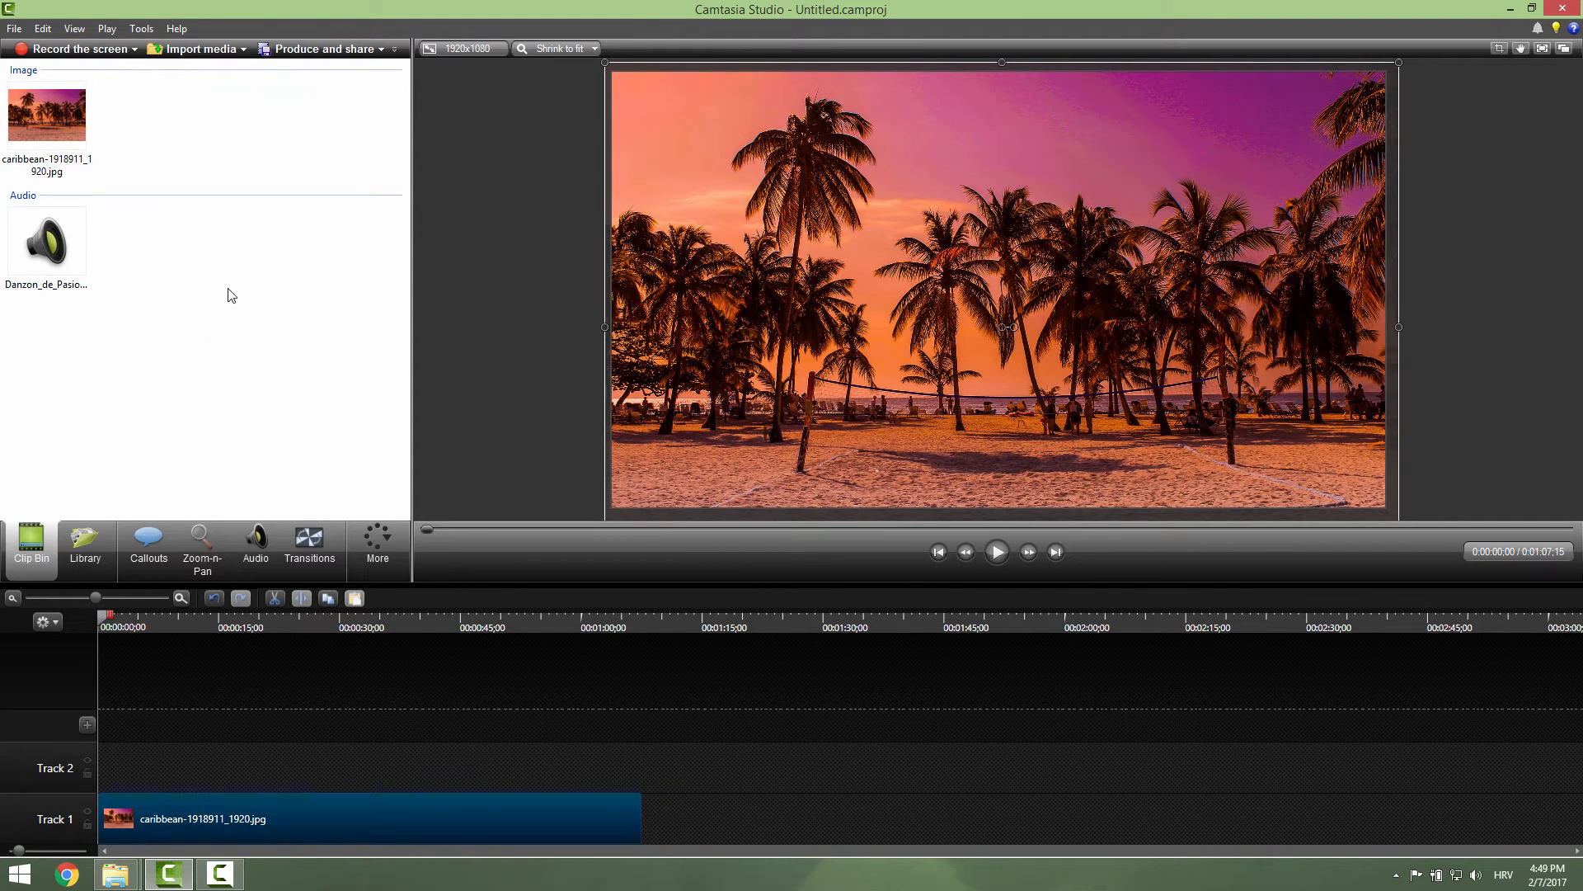
Step: Place the Danzon de Pasion mp3 from the Clip Bin onto Track 2
left_click(46, 239)
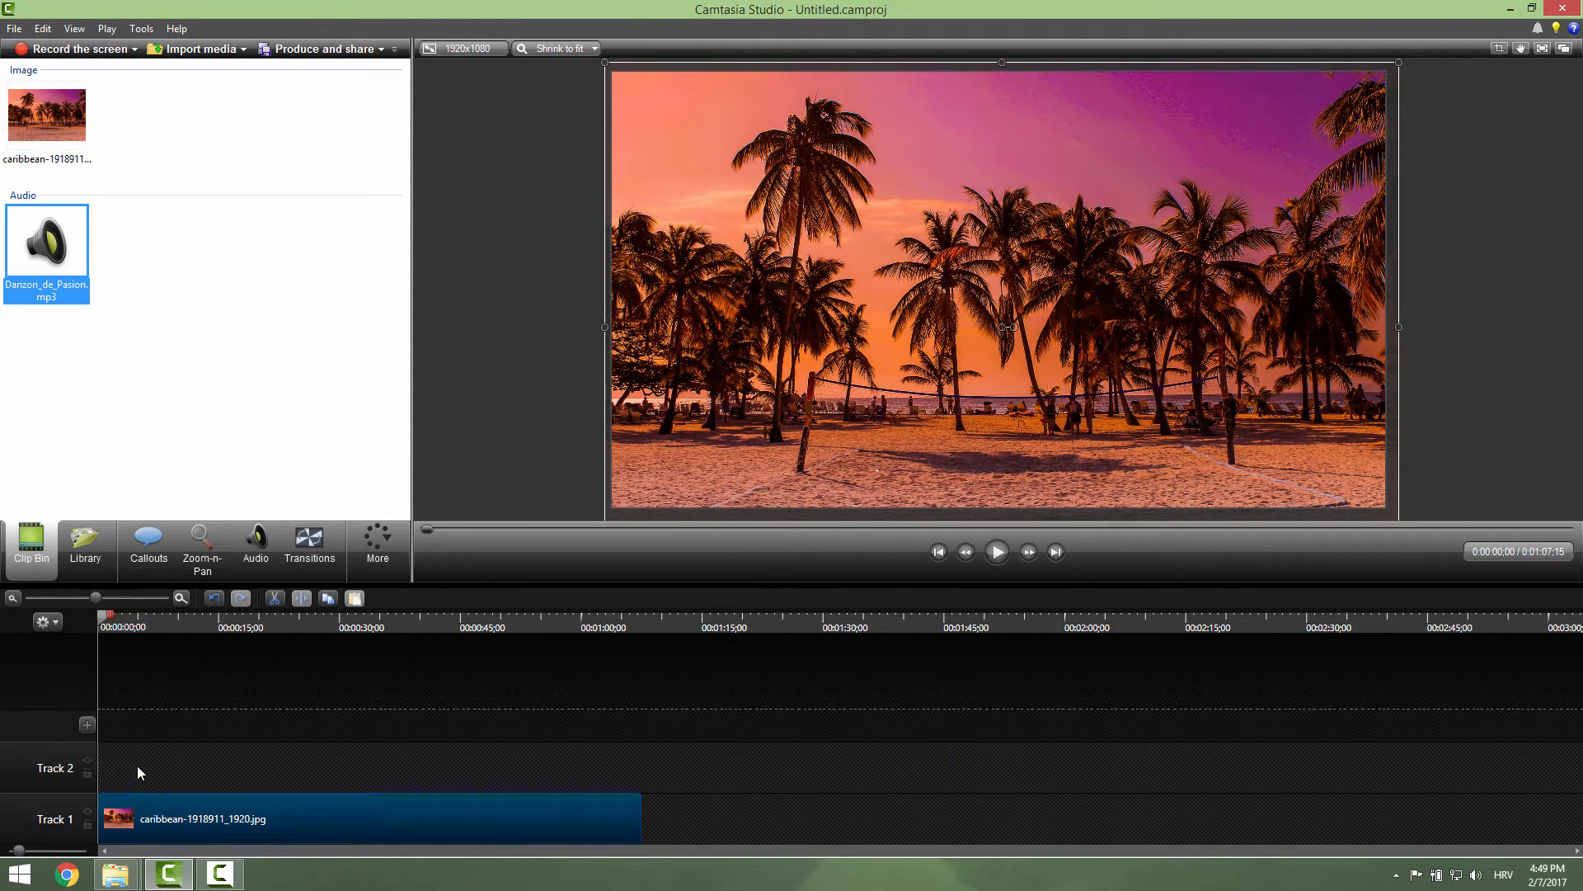
left_click_drag(46, 239, 504, 768)
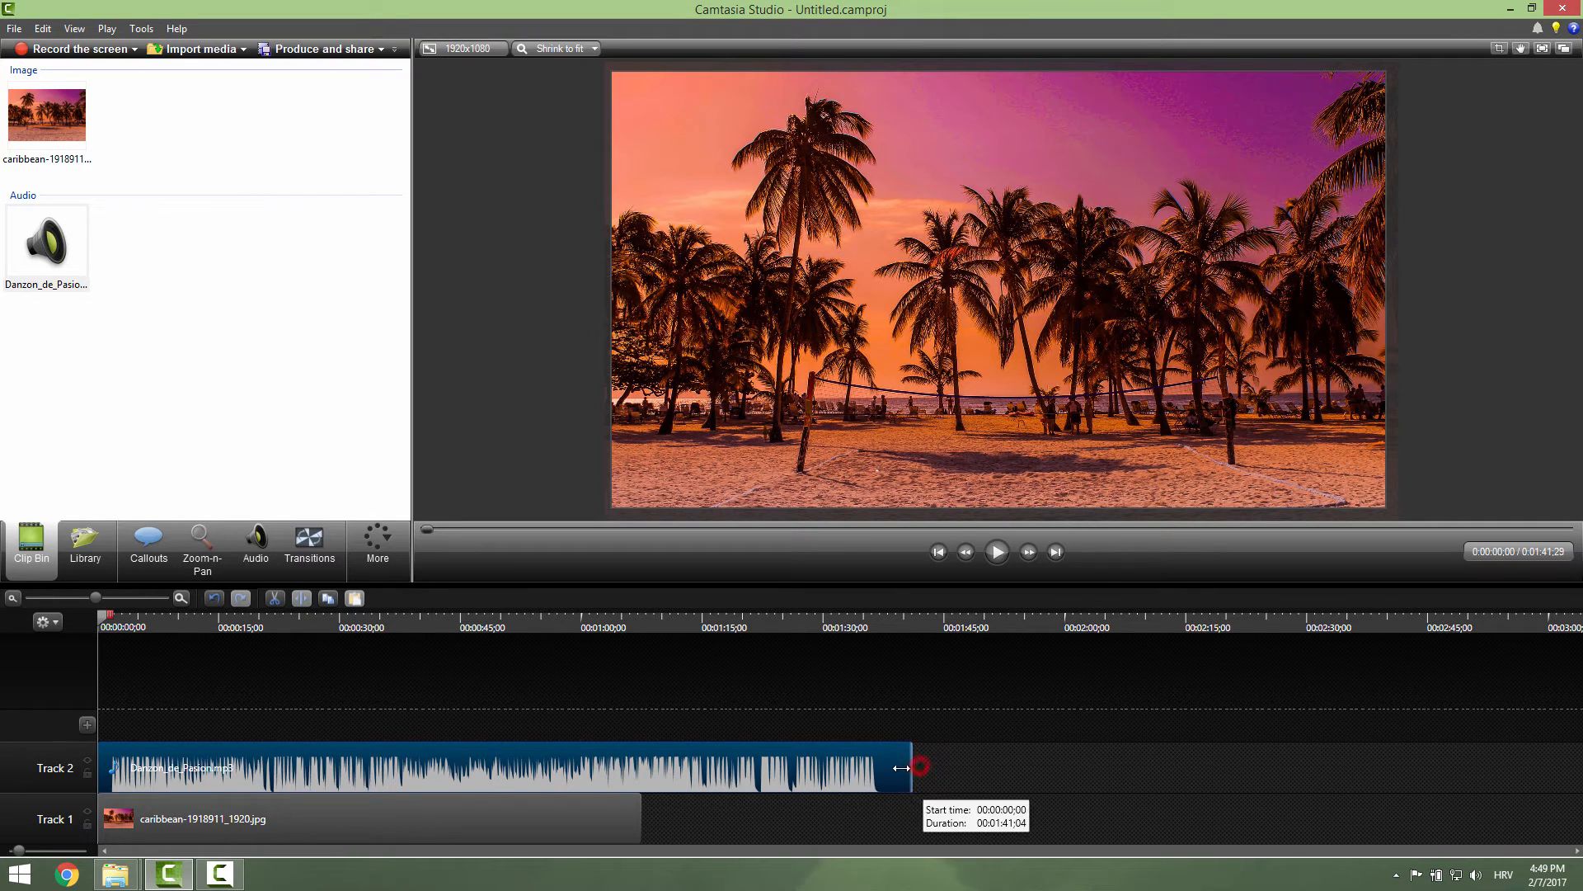
Step: Trim the song's end so it finishes with the beach image at 1:36
left_click_drag(914, 768, 904, 769)
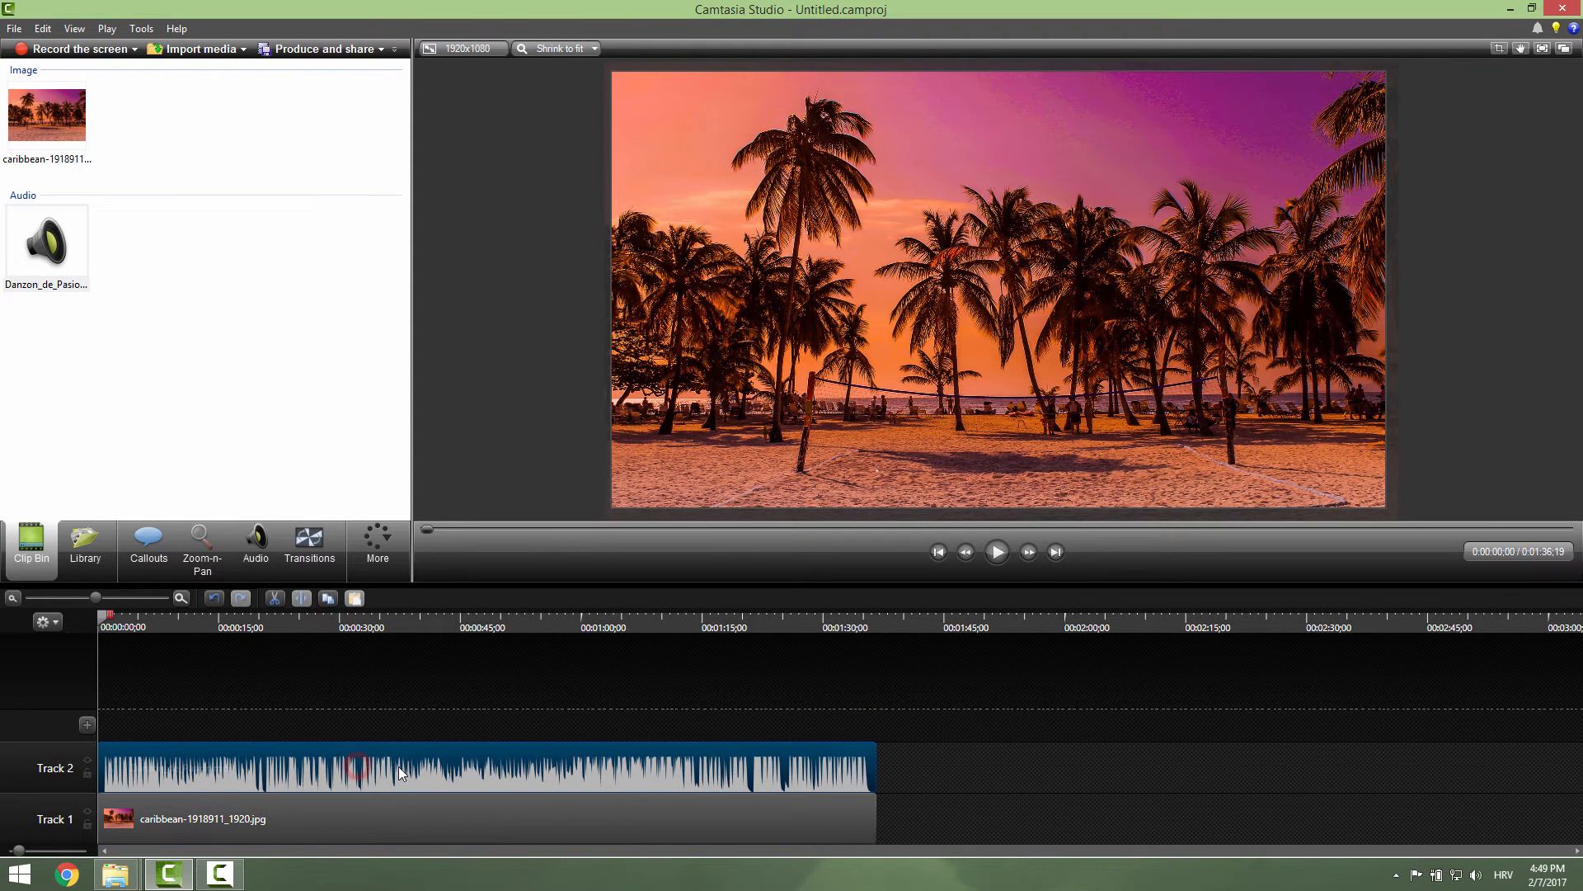
left_click(254, 545)
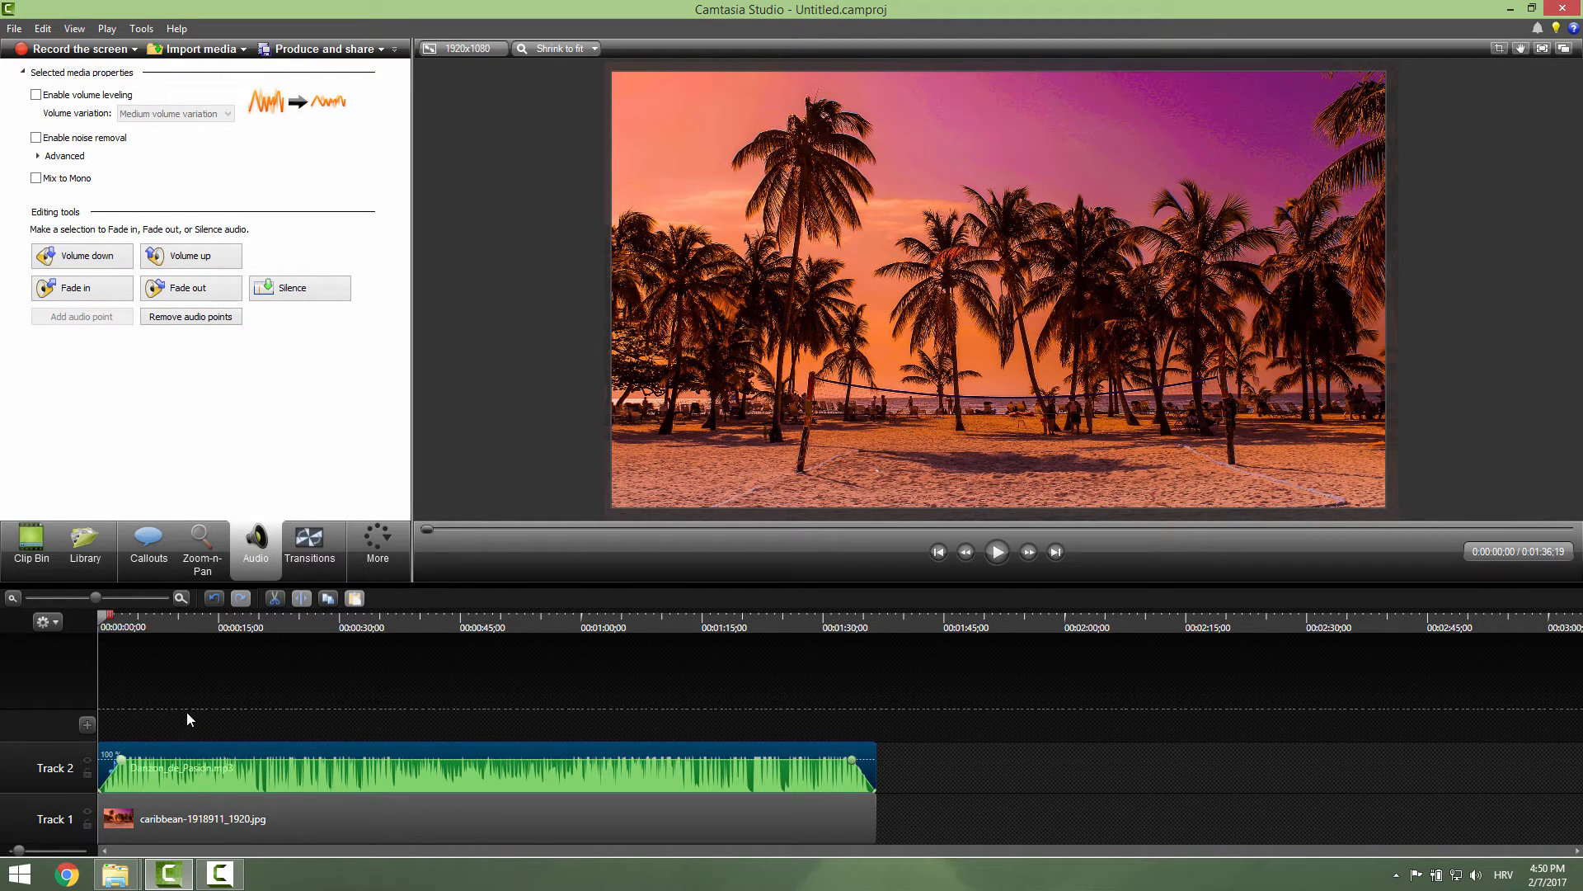
mouse_move(197, 697)
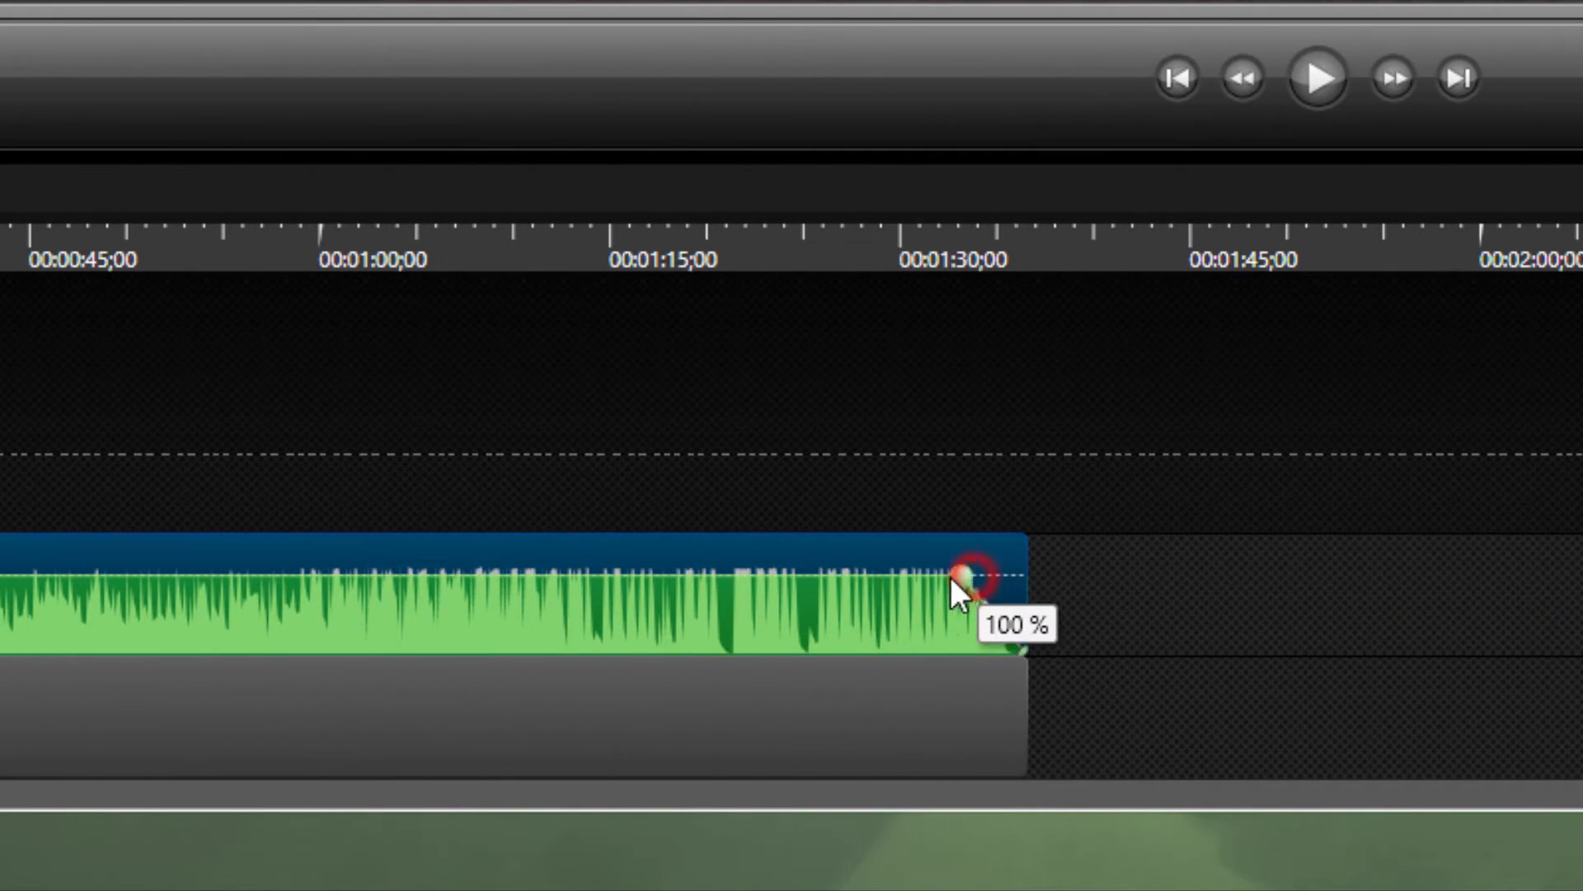
Step: Drag the song's end volume point left to lengthen the fade-out
left_click_drag(985, 570, 828, 571)
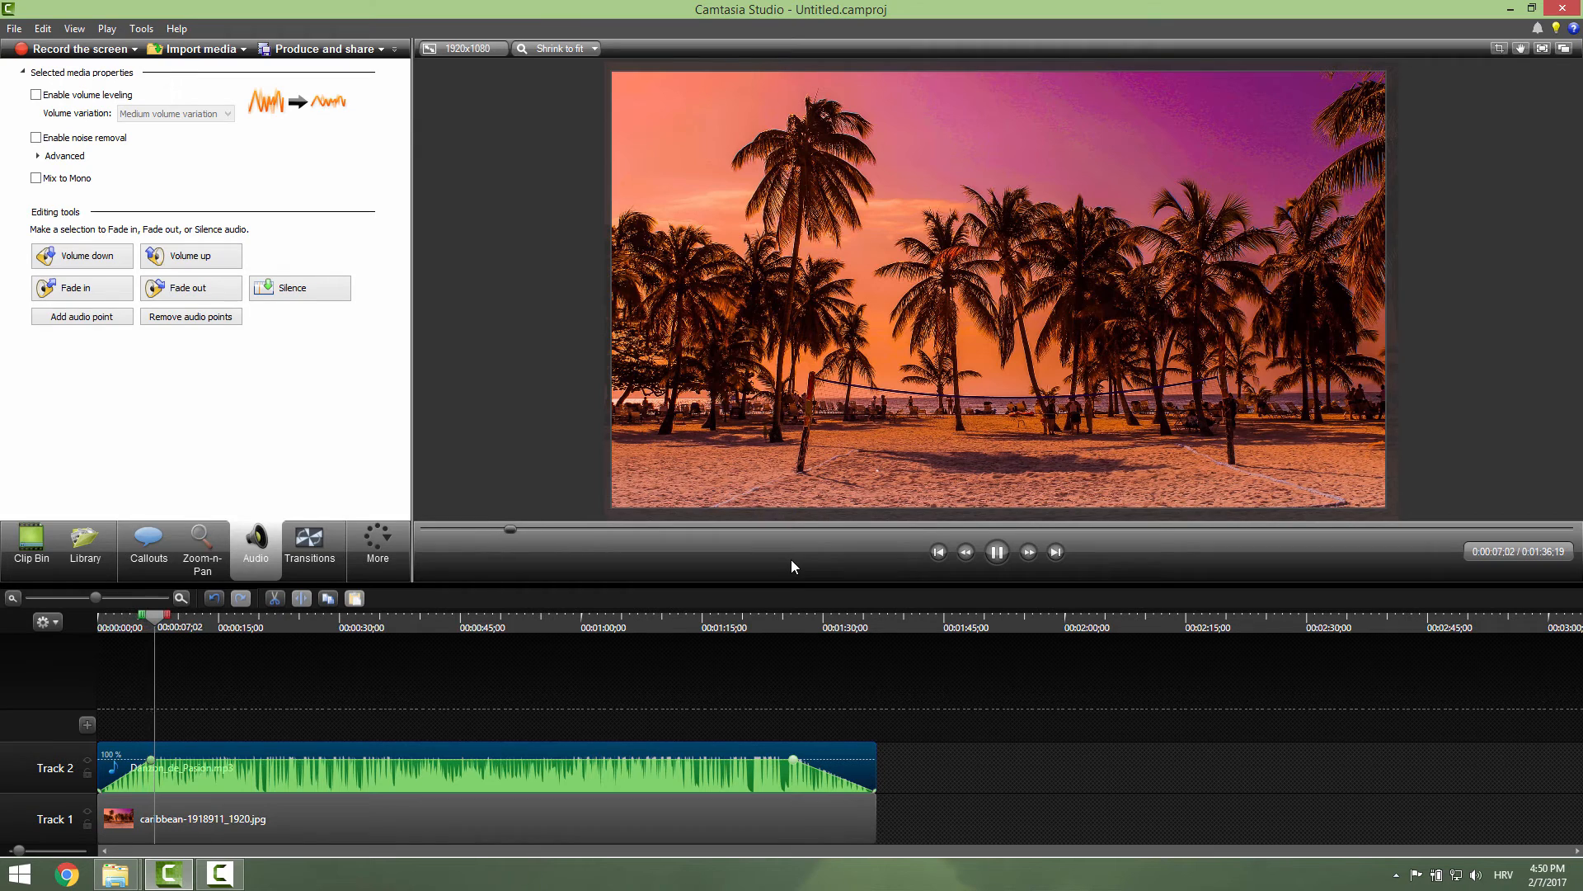
Step: Pause the preview about nine seconds into playback
left_click(995, 552)
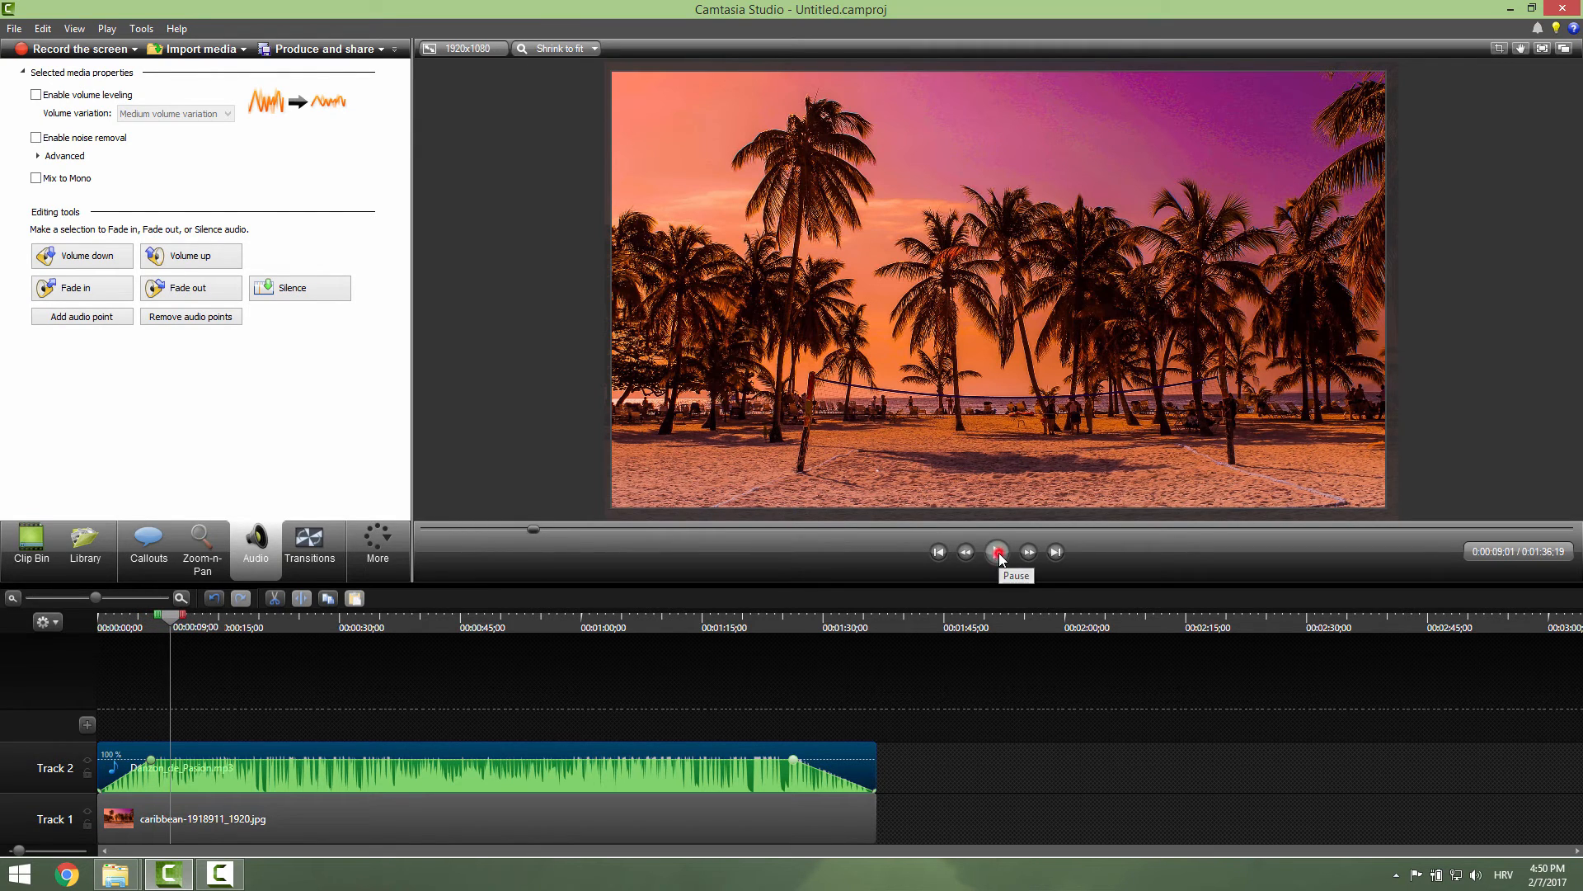
left_click(998, 552)
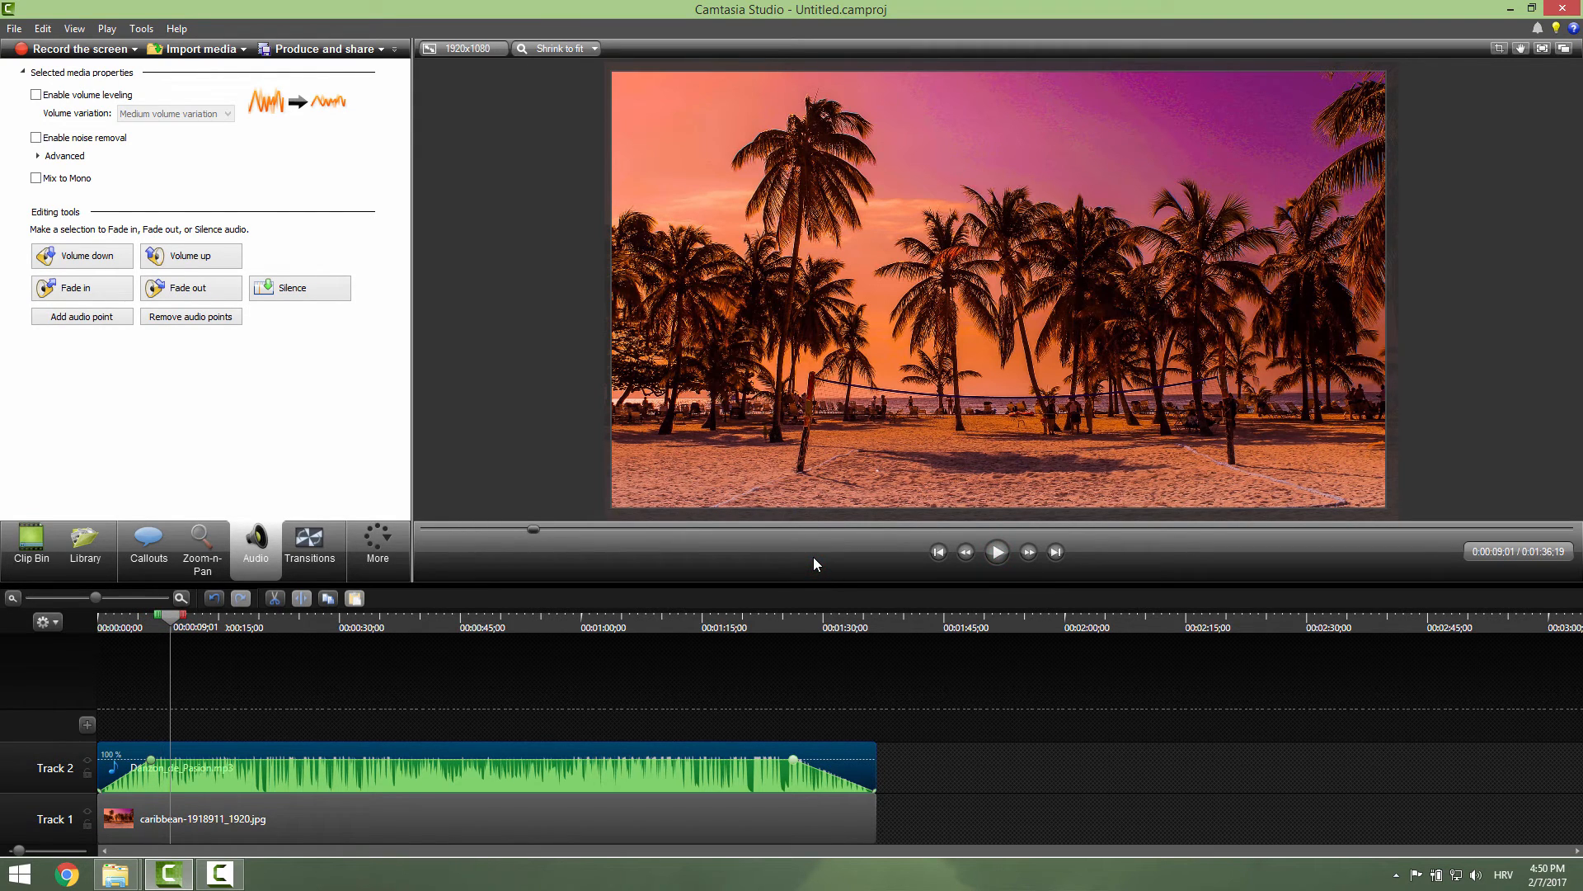